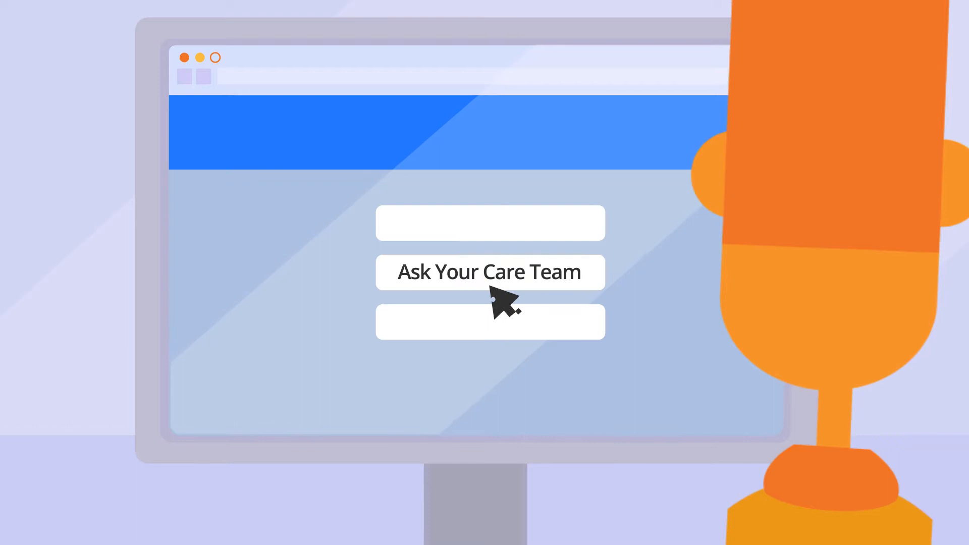
left_click(490, 271)
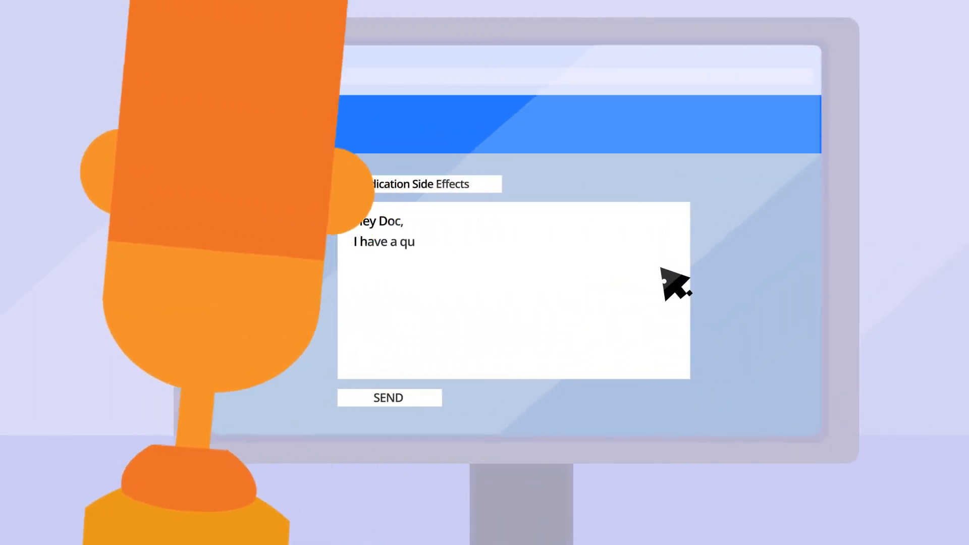